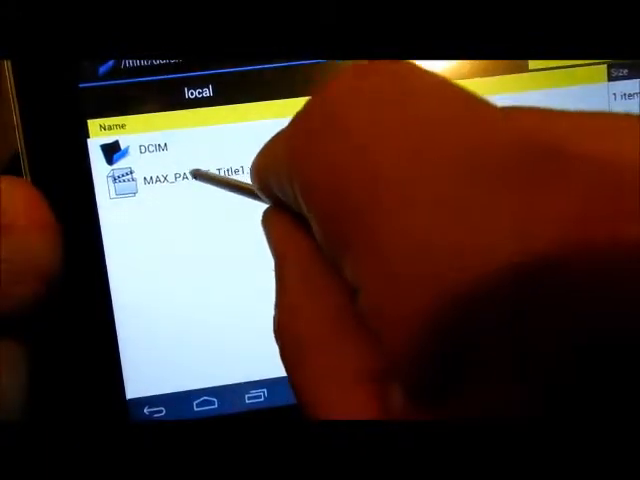
Open the converted MAX_PAYNE video from the local folder with the Video player app.
left_click(180, 180)
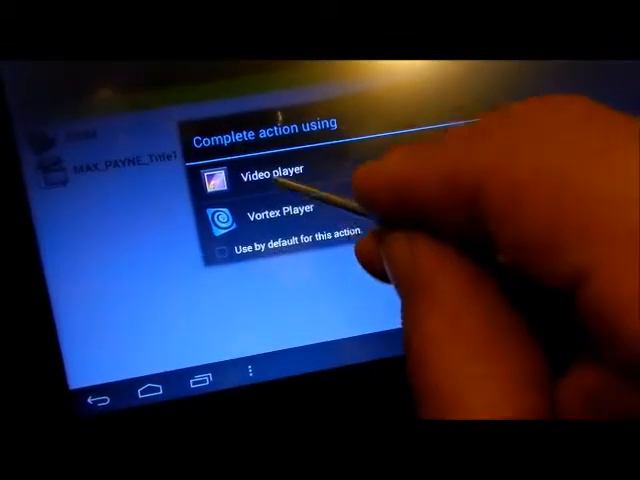
left_click(264, 178)
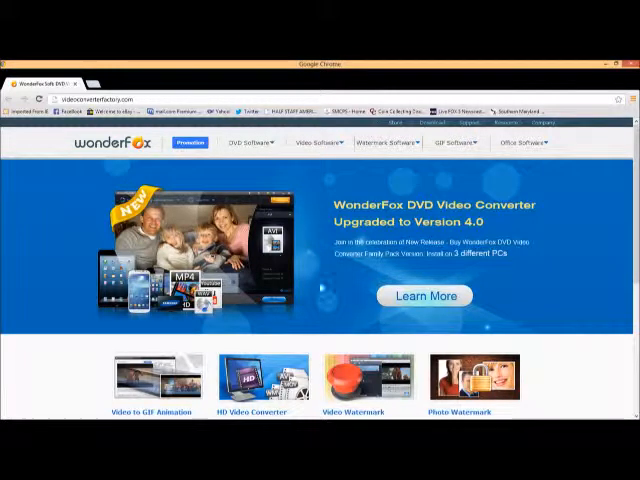
Scroll the WonderFox homepage down to the Video to GIF and HD Video Converter tiles.
scroll("down", 3)
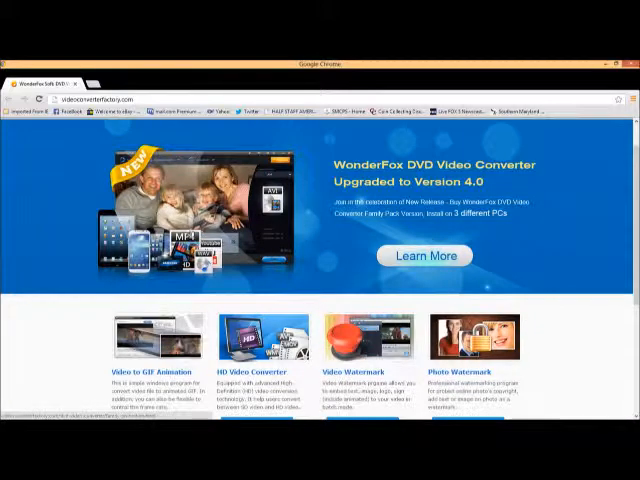
scroll("down", 3)
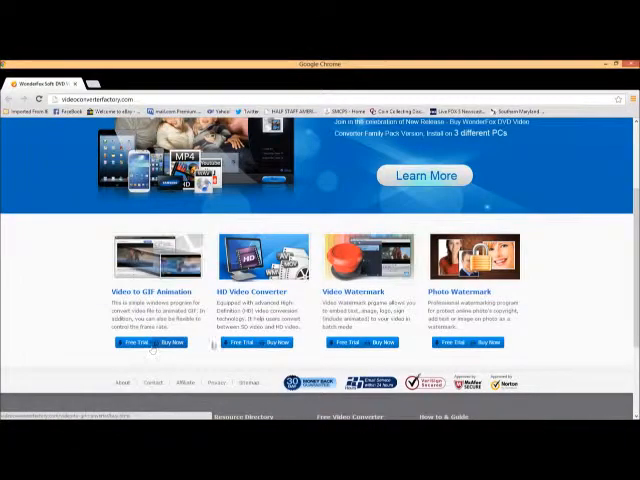